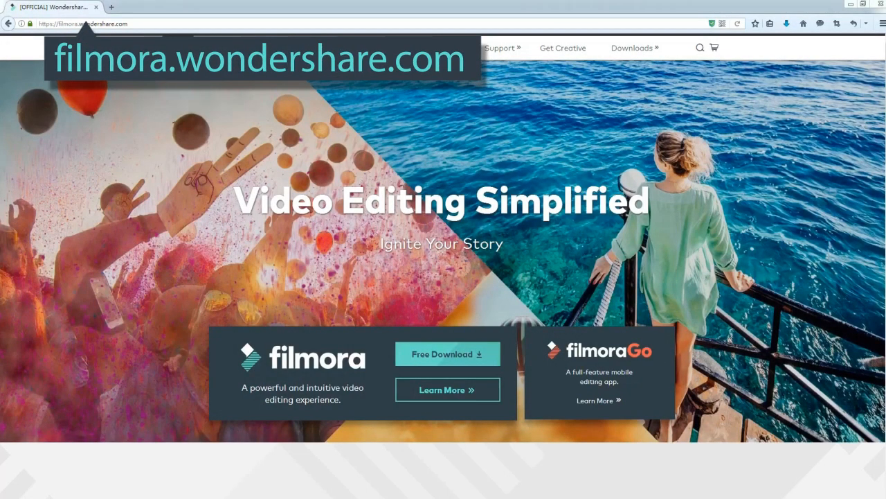
# - Show the Transitions library (Bar, Blind, ButterFlyWaveScrawler) above the sea-life timeline
pyautogui.scroll(-3)
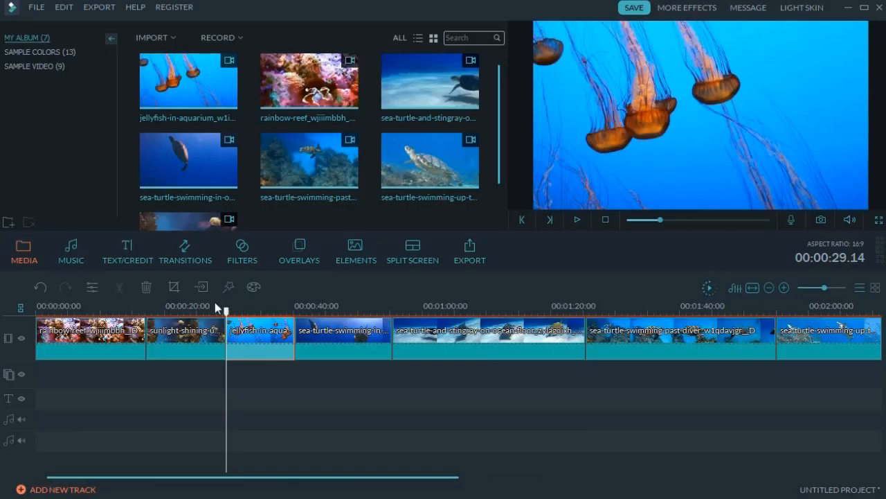
pyautogui.click(185, 250)
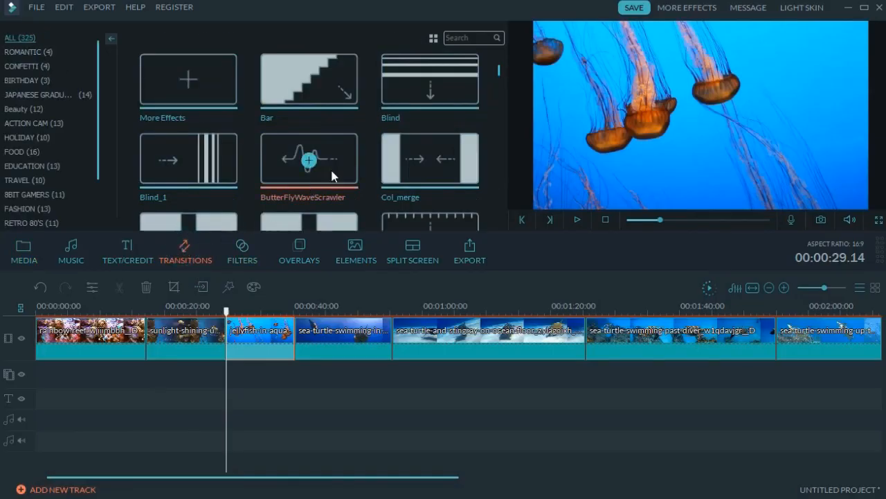
# - Drop a transition between clips one and two and play the join in the preview
pyautogui.scroll(-3)
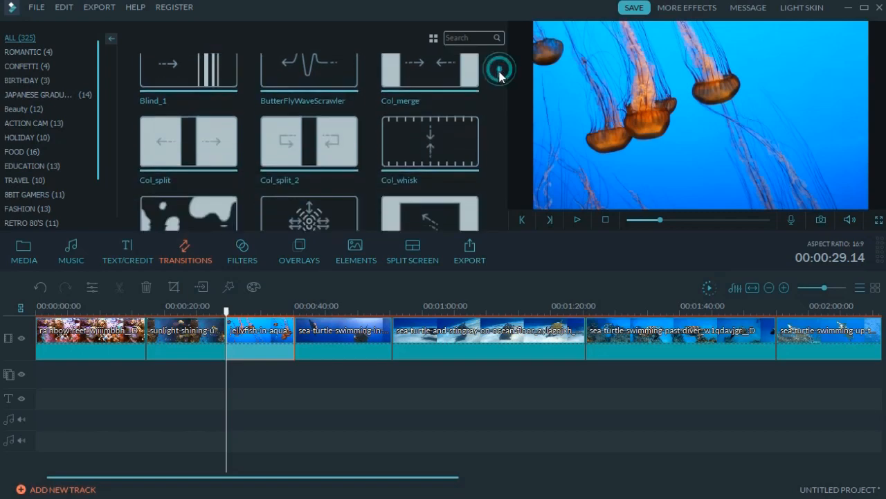
pyautogui.scroll(-3)
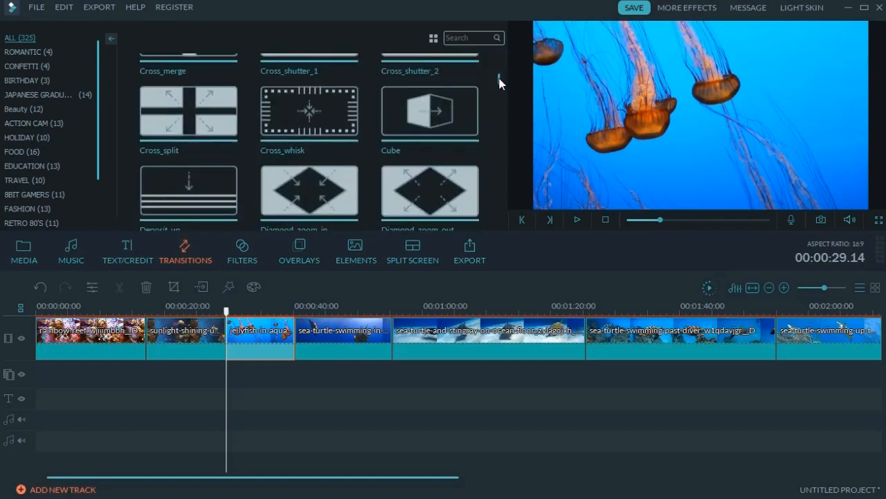
pyautogui.scroll(-3)
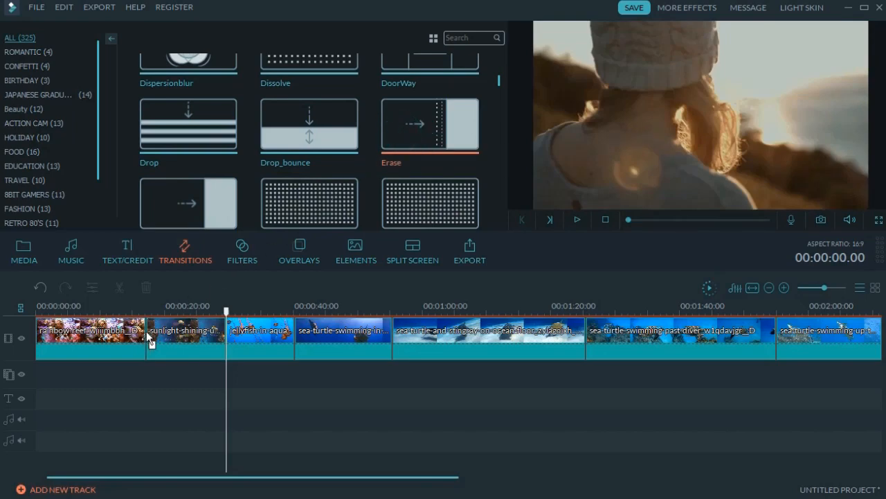
pyautogui.click(139, 338)
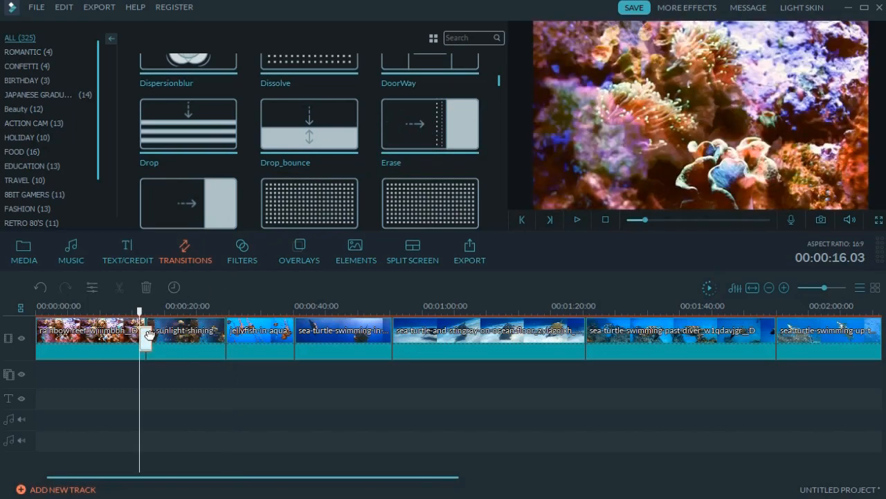
pyautogui.click(576, 221)
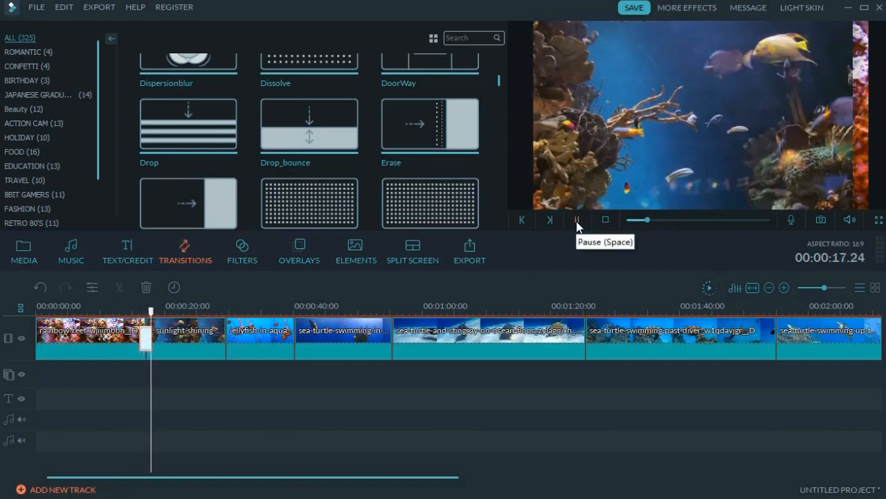
# - Use Apply to All to put random transitions between every pair of clips
pyautogui.rightClick(188, 201)
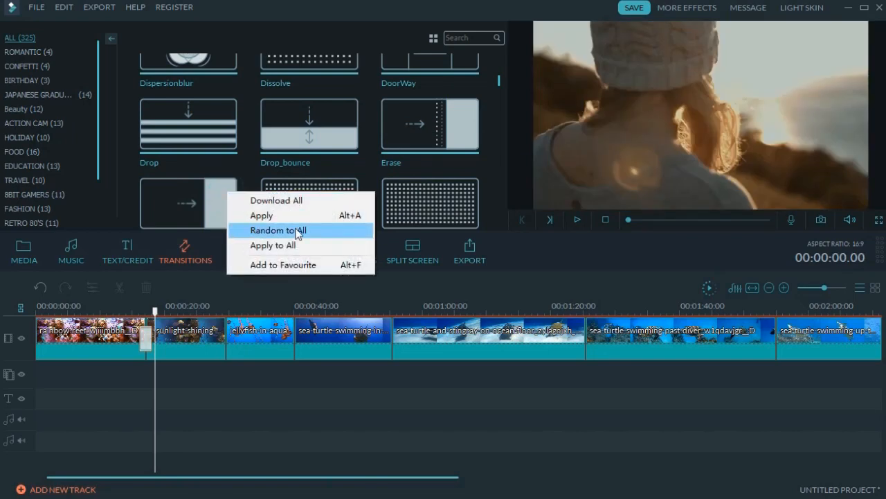
pyautogui.click(277, 230)
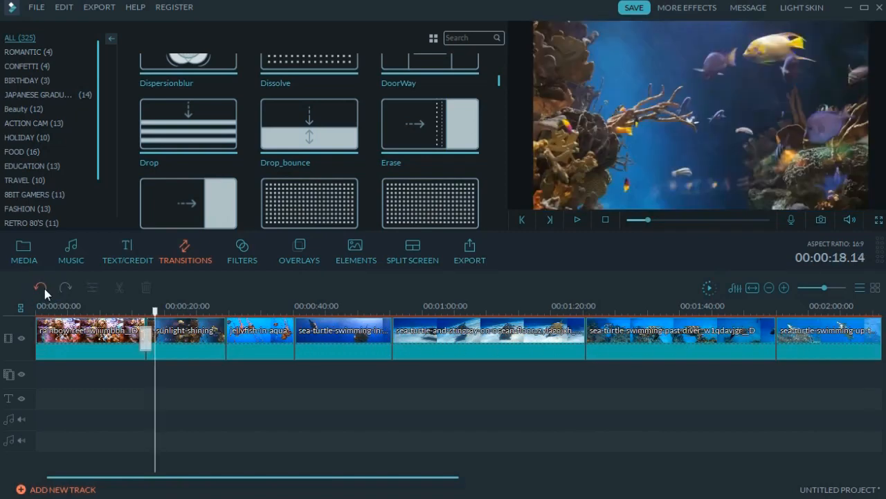
pyautogui.rightClick(309, 202)
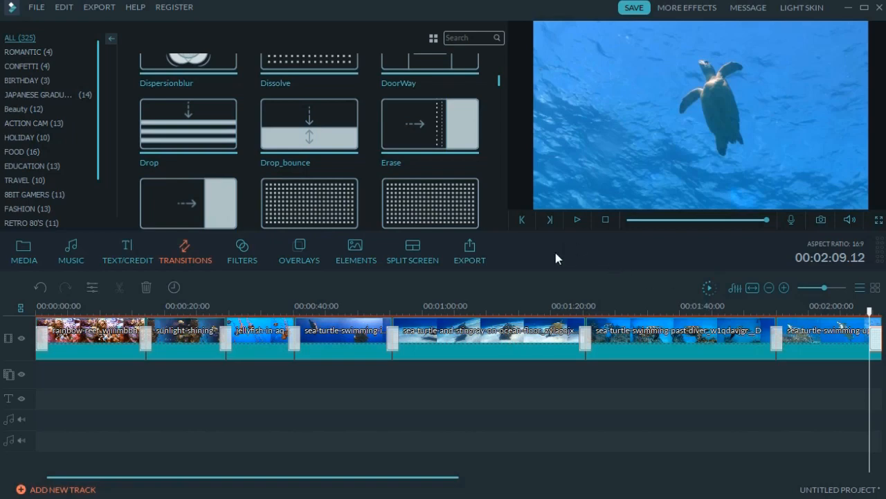
# - Play the timeline from the stingray clip near 1:23, then pause
pyautogui.click(576, 218)
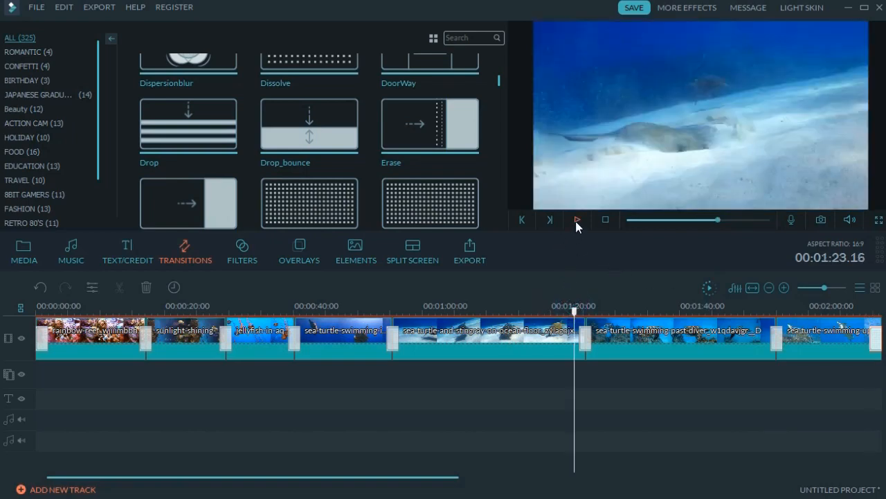
pyautogui.click(576, 219)
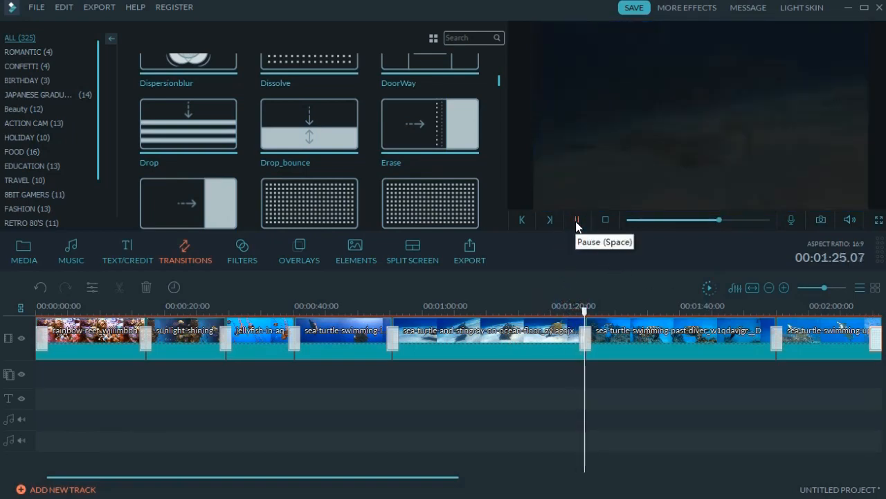
pyautogui.click(576, 218)
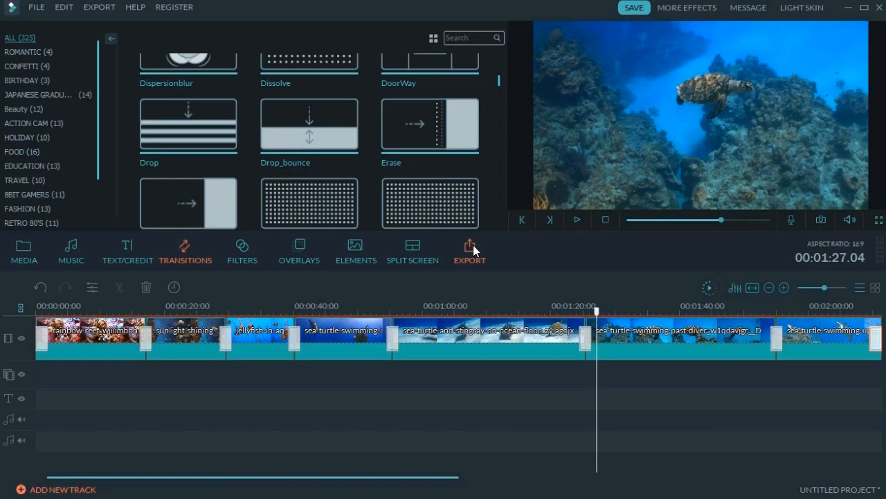
# - Browse Device, Facebook and DVD export targets, then choose MP4 under Local format
pyautogui.click(470, 249)
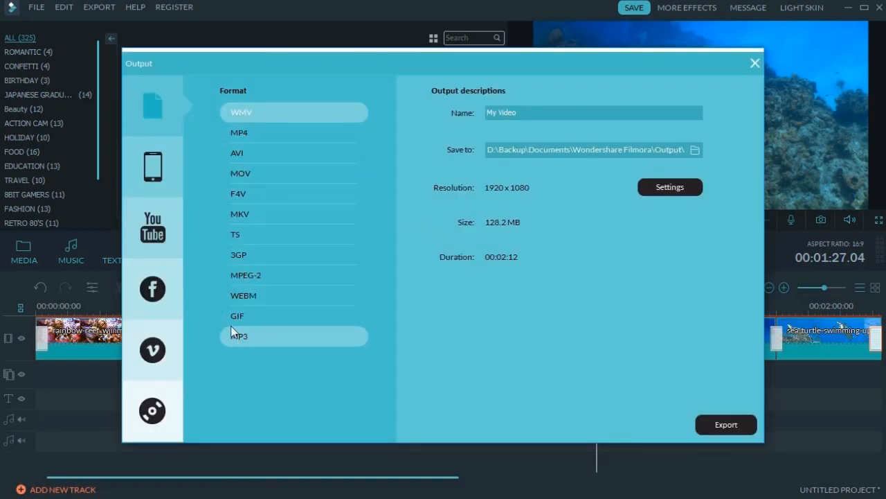
pyautogui.click(152, 166)
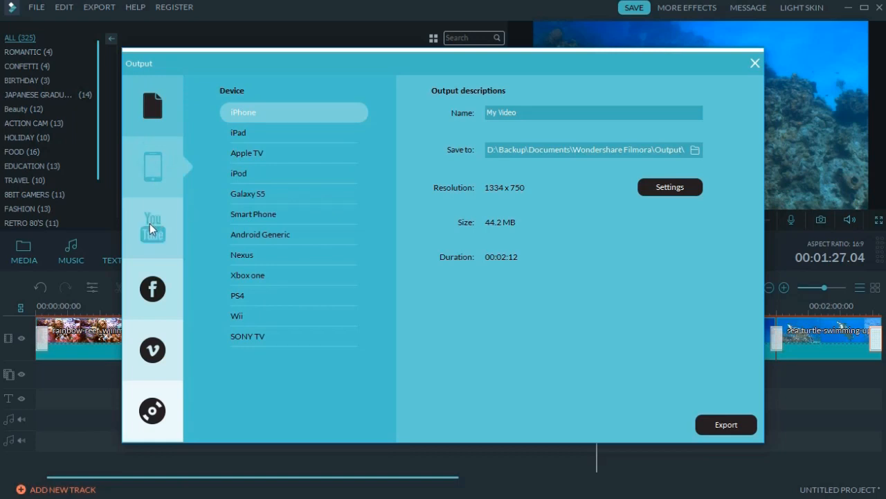
pyautogui.click(152, 289)
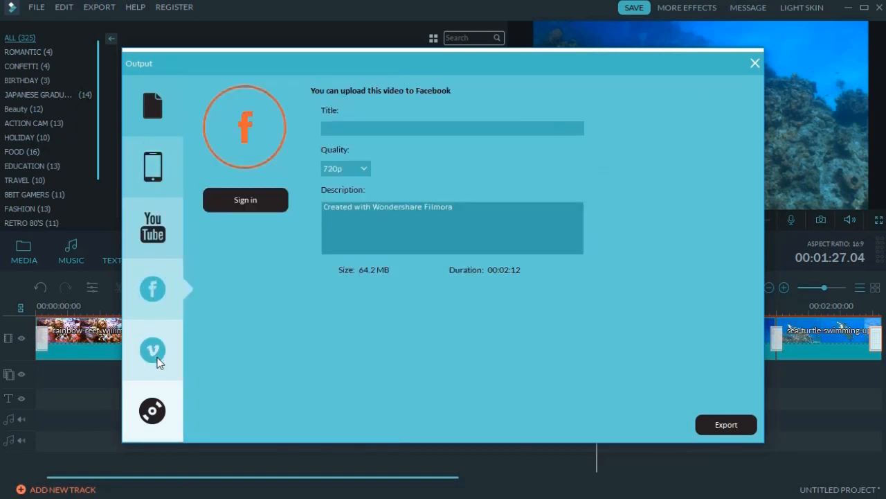
pyautogui.click(152, 410)
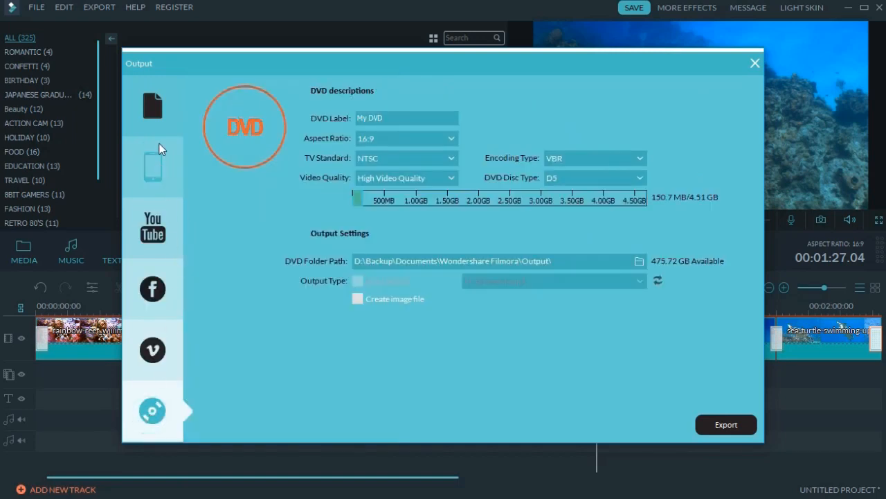
pyautogui.click(152, 105)
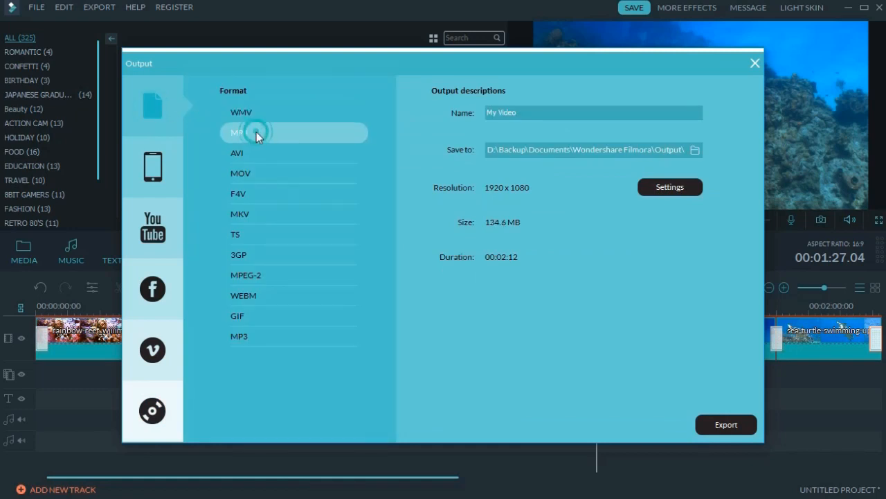
pyautogui.click(726, 424)
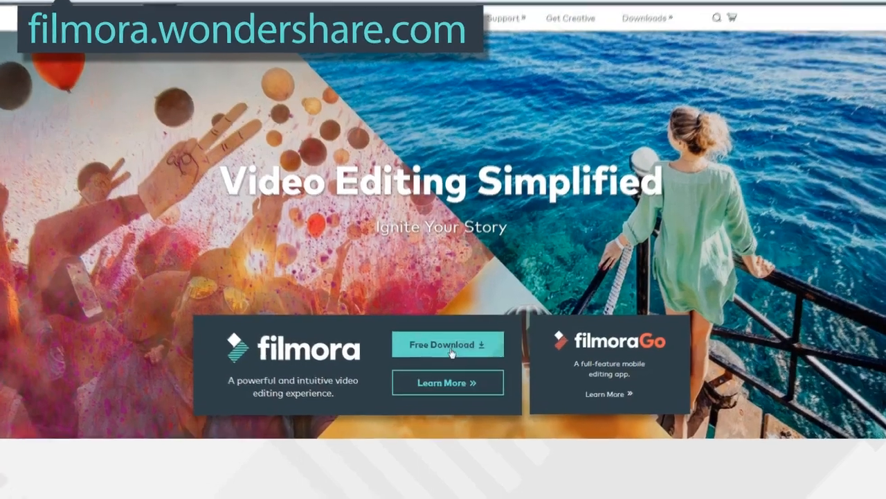
pyautogui.scroll(-3)
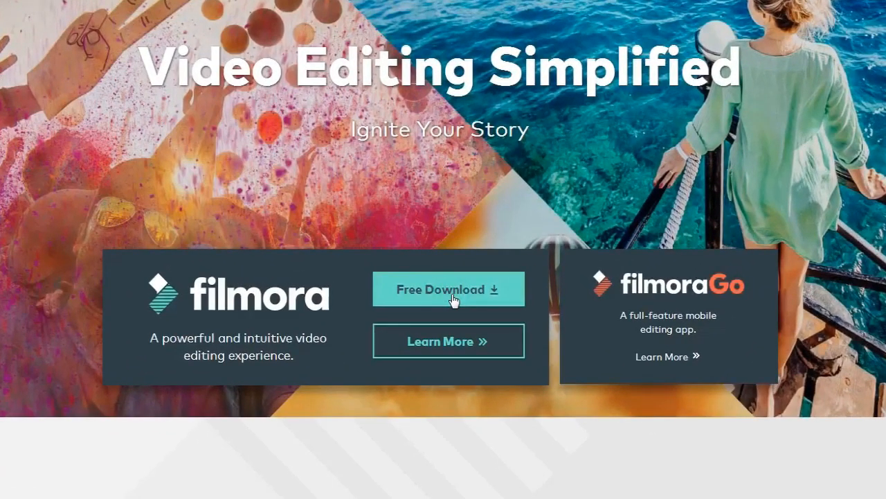